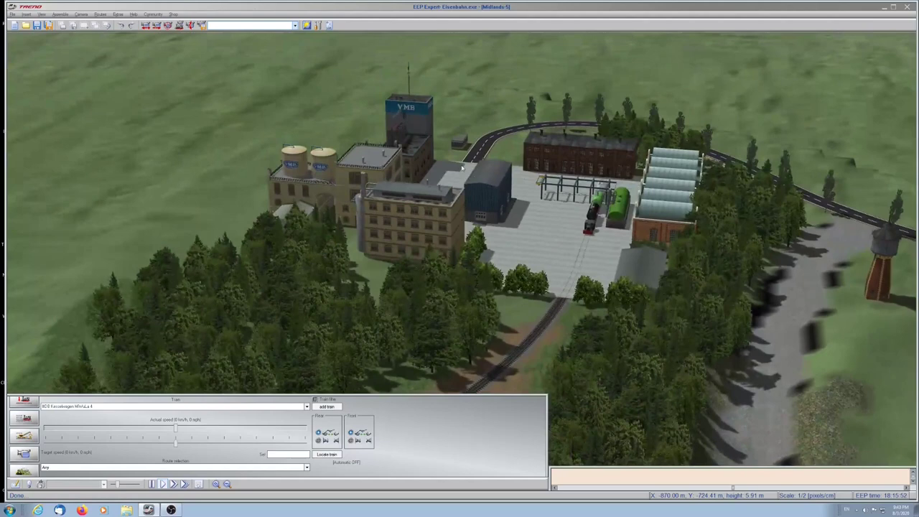
Show the harbour in 3D with the Landscape elements catalogue and a tree previewed.
{"action": "left_click", "coordinate": [23, 390]}
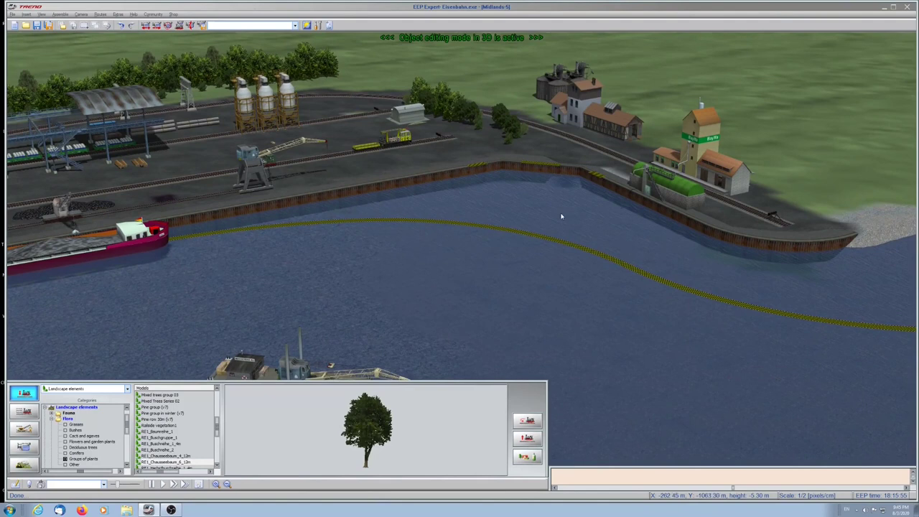
{"action": "mouse_move", "coordinate": [693, 221]}
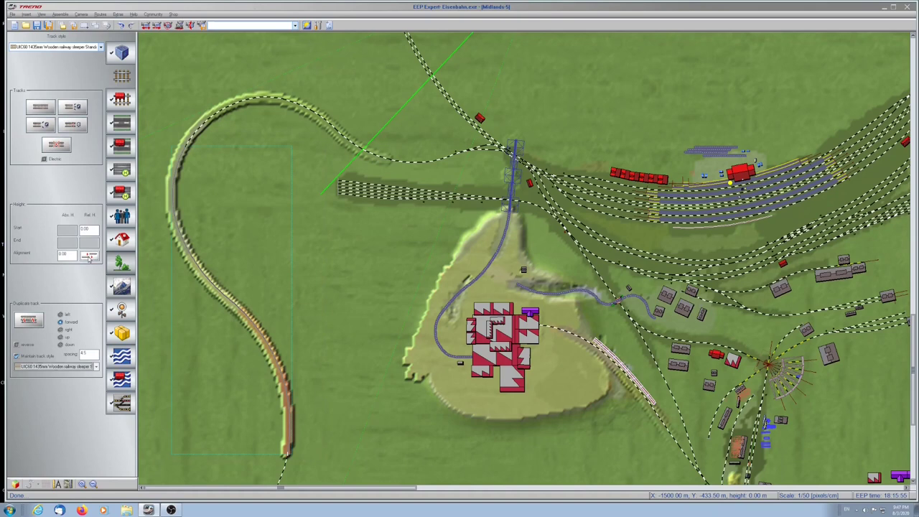
Scroll the 2D planning view with the track editor tools available.
{"action": "scroll", "scroll_direction": "down", "scroll_amount": 3}
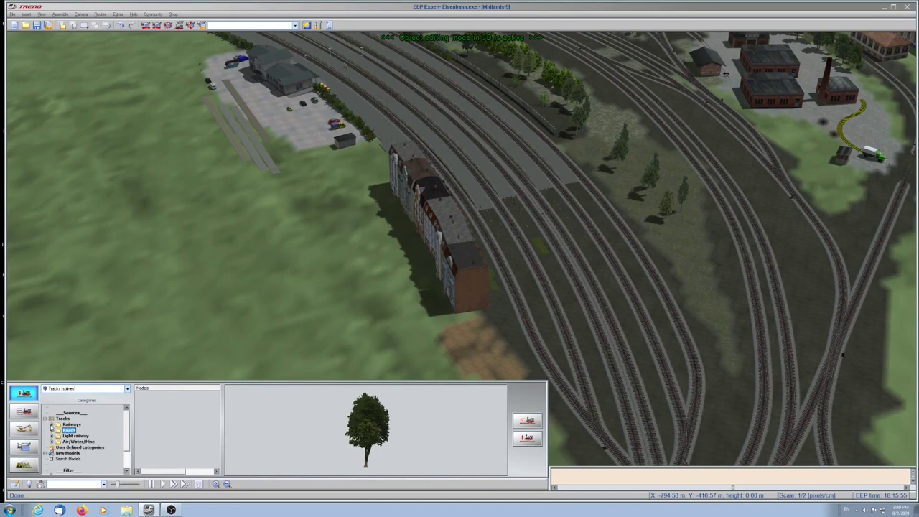
Leave the 3D editor and bring up the EEP 15 manual's cover page in Adobe Reader.
{"action": "left_click", "coordinate": [69, 429]}
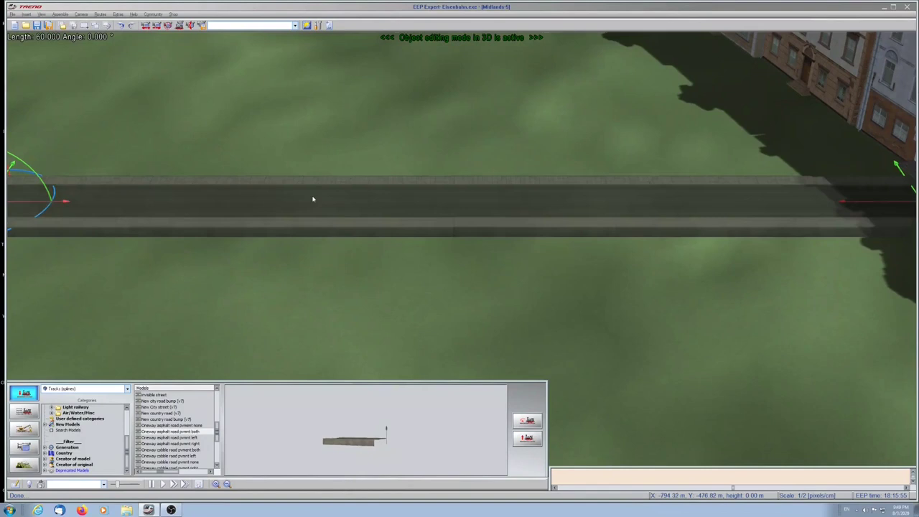
{"action": "left_click", "coordinate": [159, 401]}
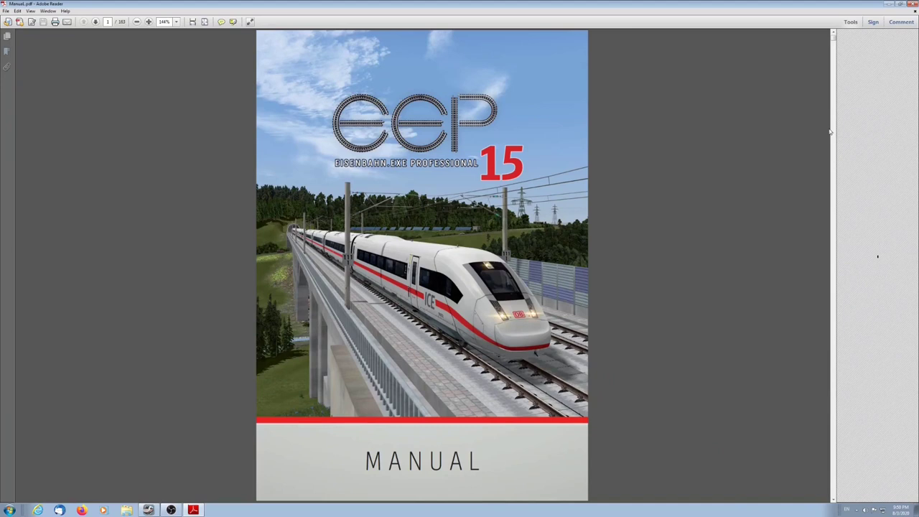
{"action": "left_click", "coordinate": [149, 509]}
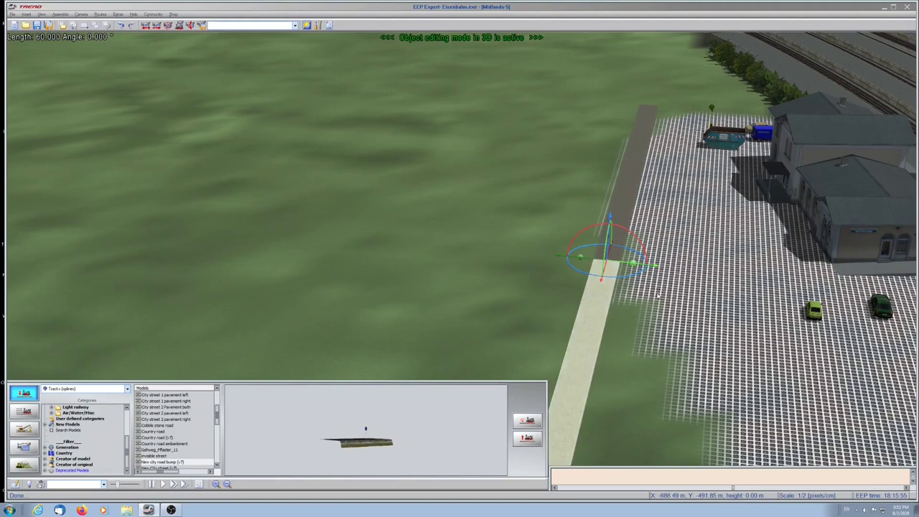
Make the corner walkway piece a short angled section via its properties.
{"action": "right_click", "coordinate": [603, 259]}
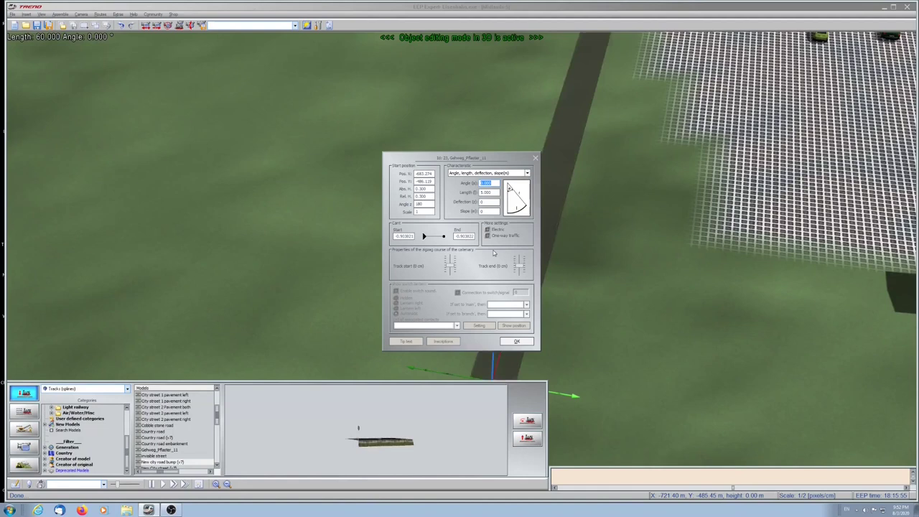
{"action": "left_click", "coordinate": [515, 341]}
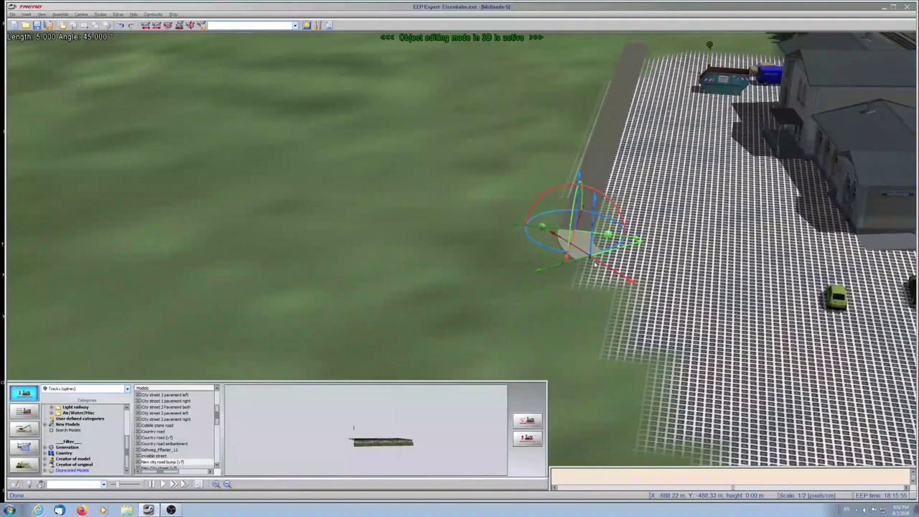
Curve the next walkway segment around the corner of the cobblestone area.
{"action": "right_click", "coordinate": [581, 241]}
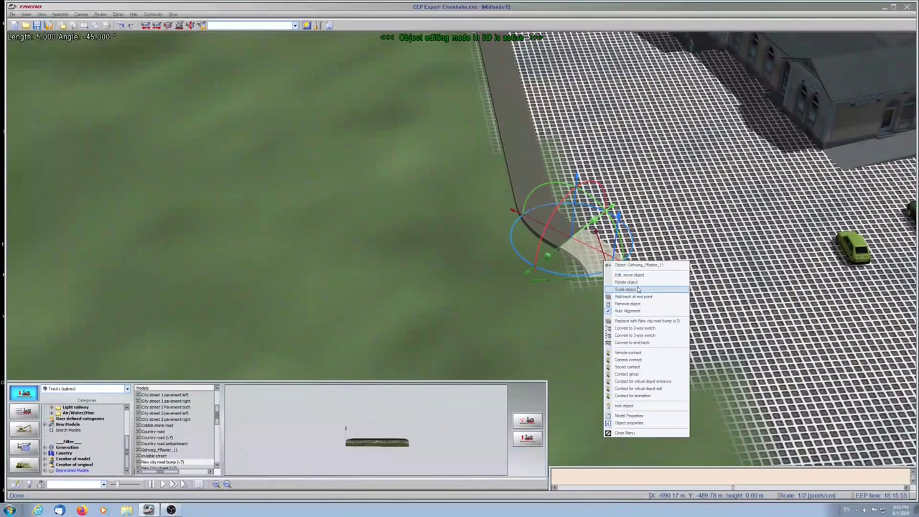
{"action": "mouse_move", "coordinate": [638, 341]}
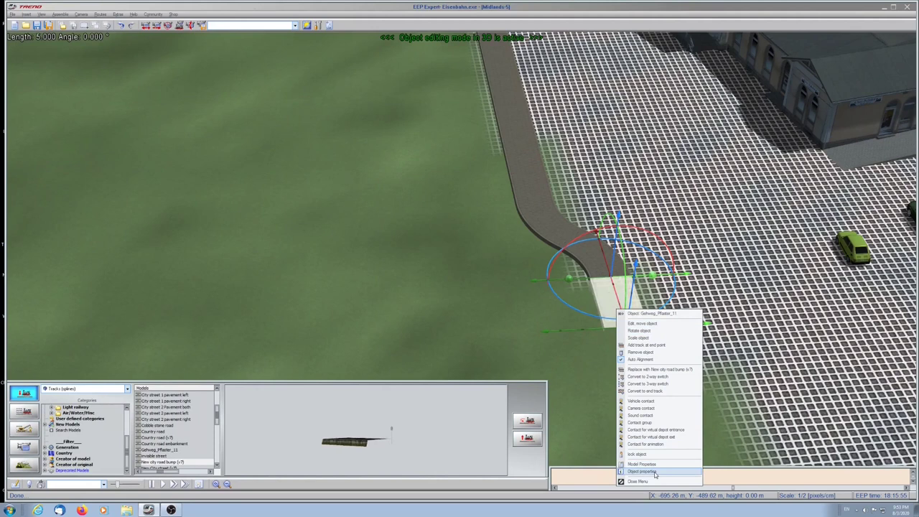
Adjust the walkway piece's angle and length twice so it continues as a long strip beside the cobblestones.
{"action": "left_click", "coordinate": [641, 470]}
{"action": "type", "text": "40"}
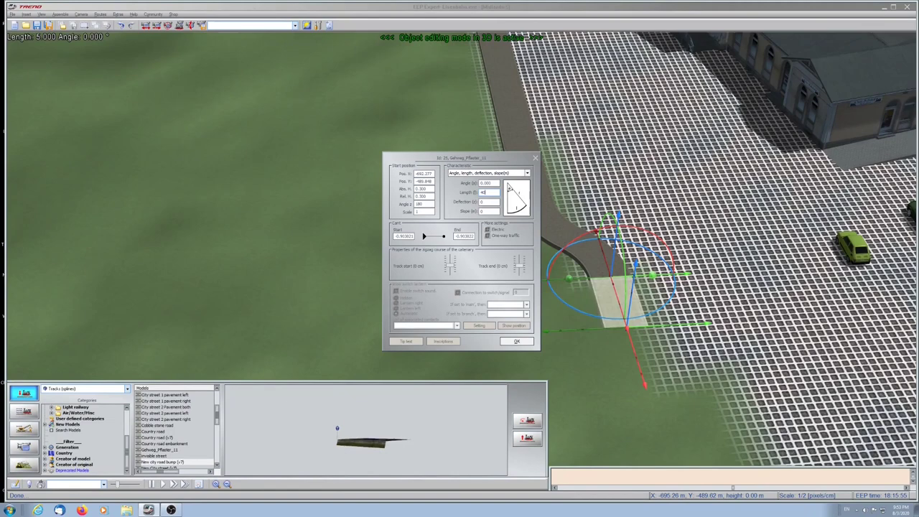
{"action": "left_click", "coordinate": [515, 340]}
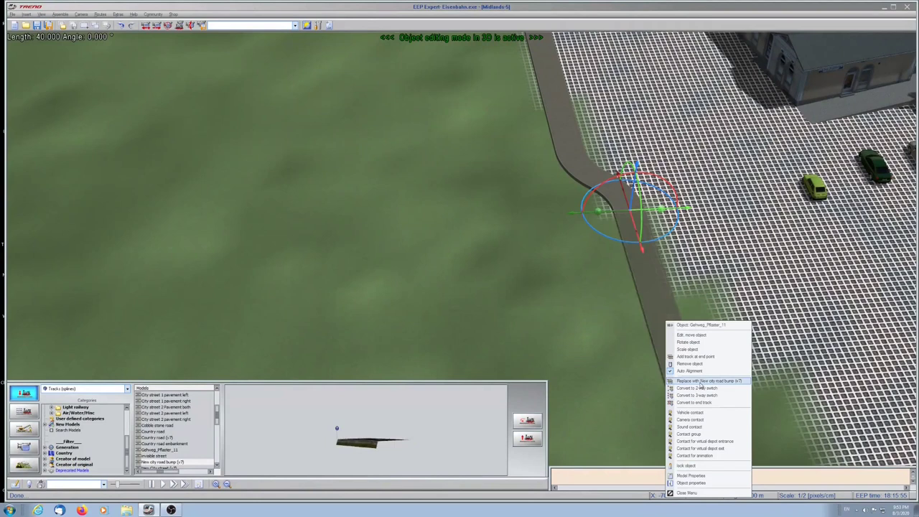
{"action": "left_click", "coordinate": [692, 482]}
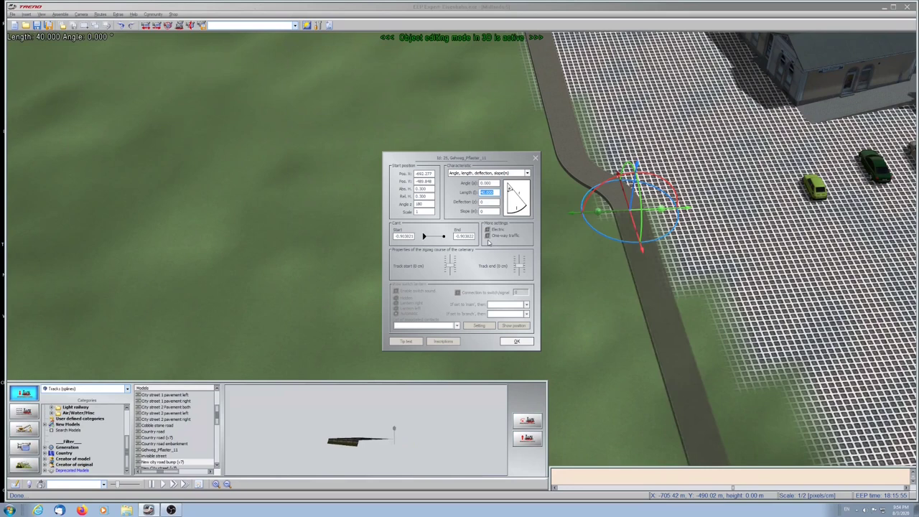
{"action": "left_click", "coordinate": [515, 340]}
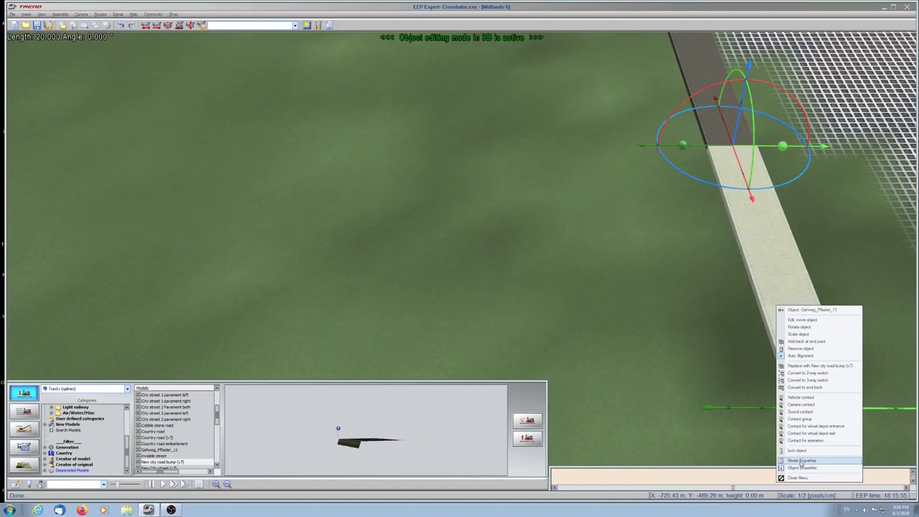
Remove the pale straight walkway extension so the grey walkway ends at its bend.
{"action": "left_click", "coordinate": [801, 467]}
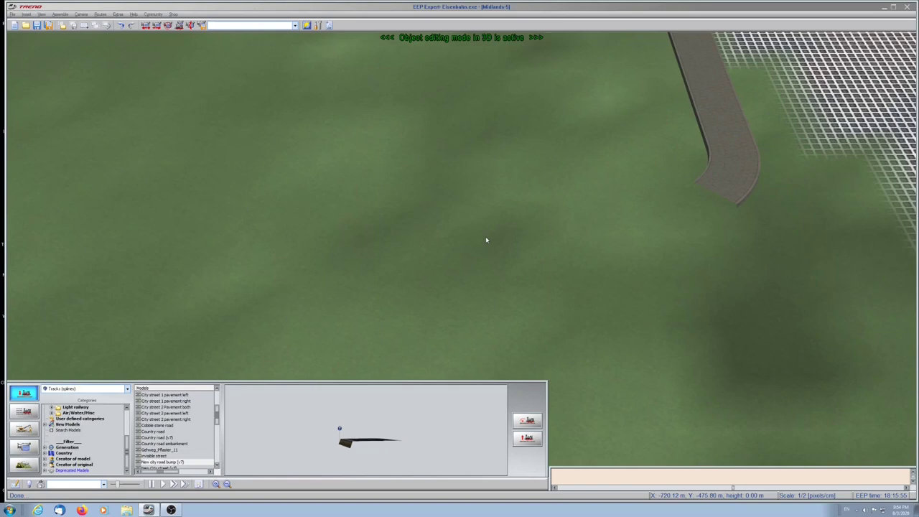
Edit the walkway piece's settings through its object properties and confirm.
{"action": "right_click", "coordinate": [768, 155]}
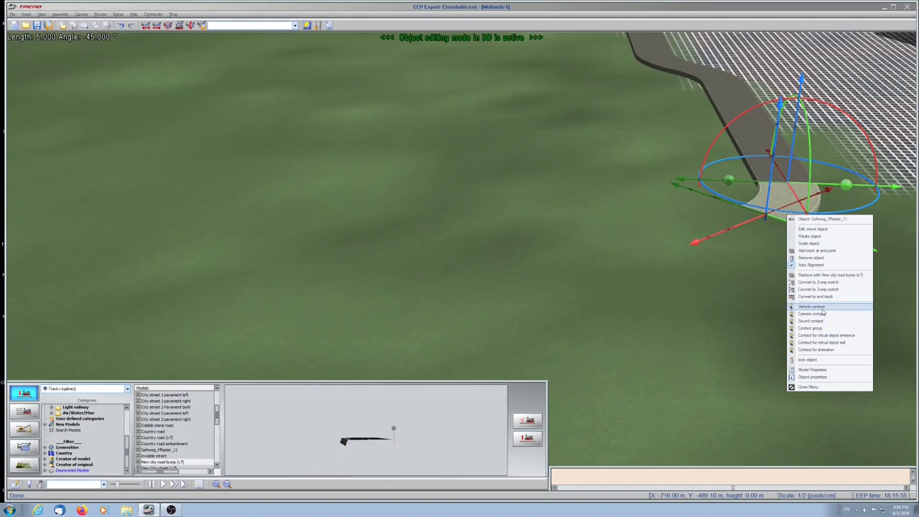
{"action": "mouse_move", "coordinate": [818, 249]}
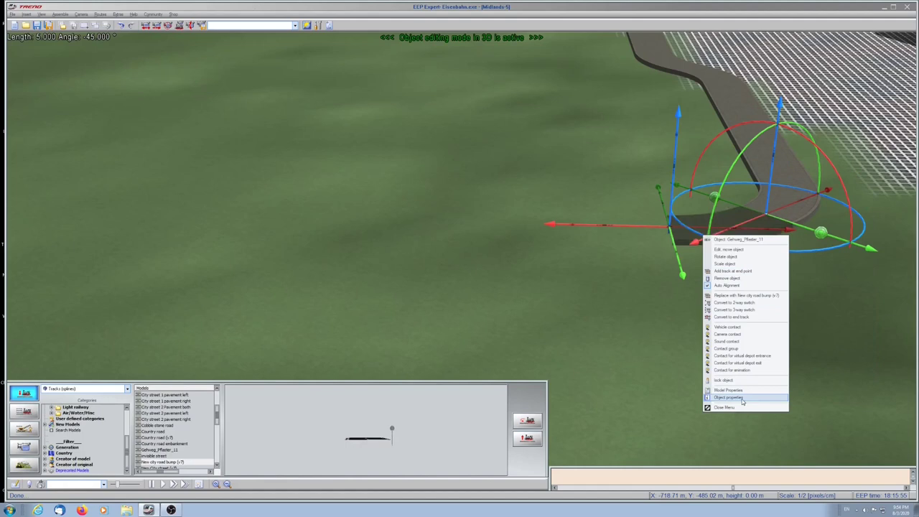
{"action": "left_click", "coordinate": [726, 397]}
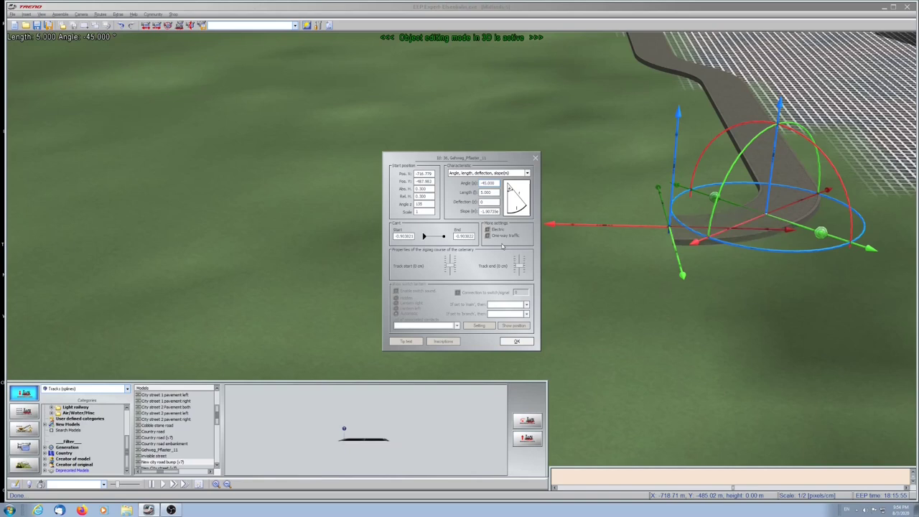
{"action": "left_click", "coordinate": [517, 341]}
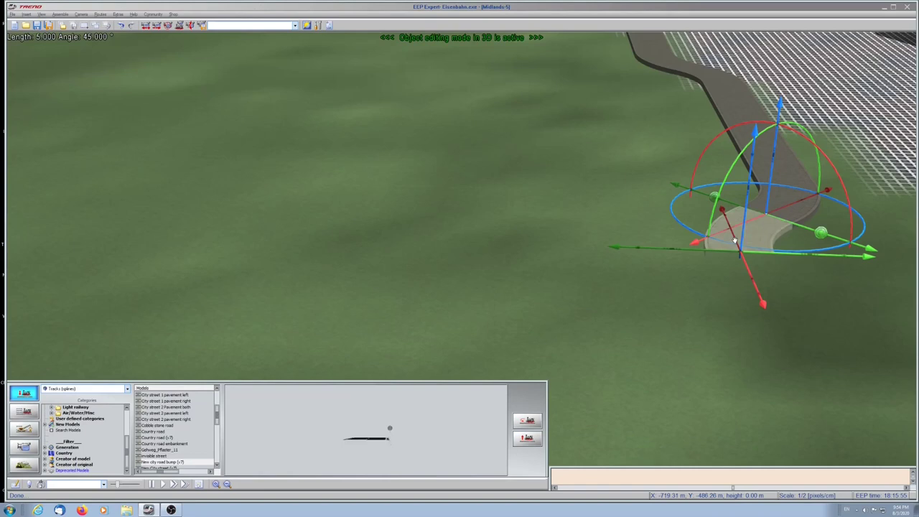
Apply a context-menu action to the curved road piece at the walkway's end.
{"action": "right_click", "coordinate": [721, 236]}
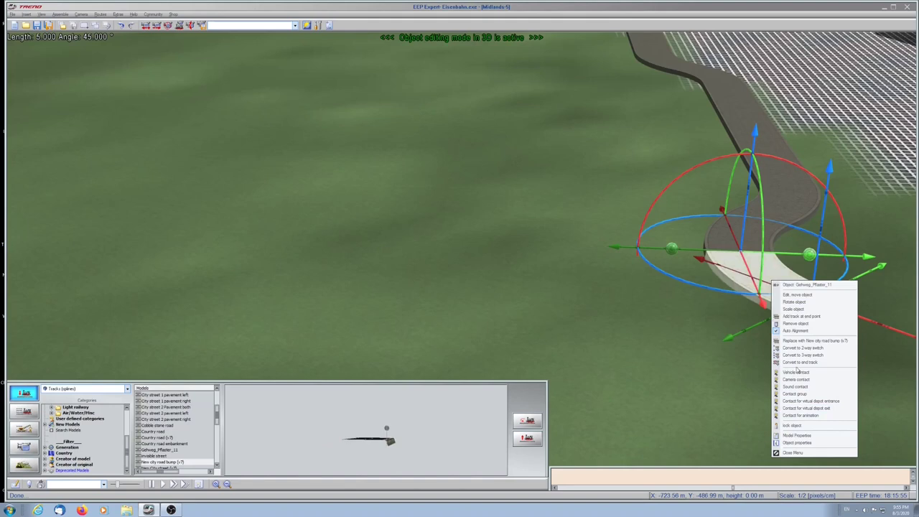
{"action": "left_click", "coordinate": [796, 442]}
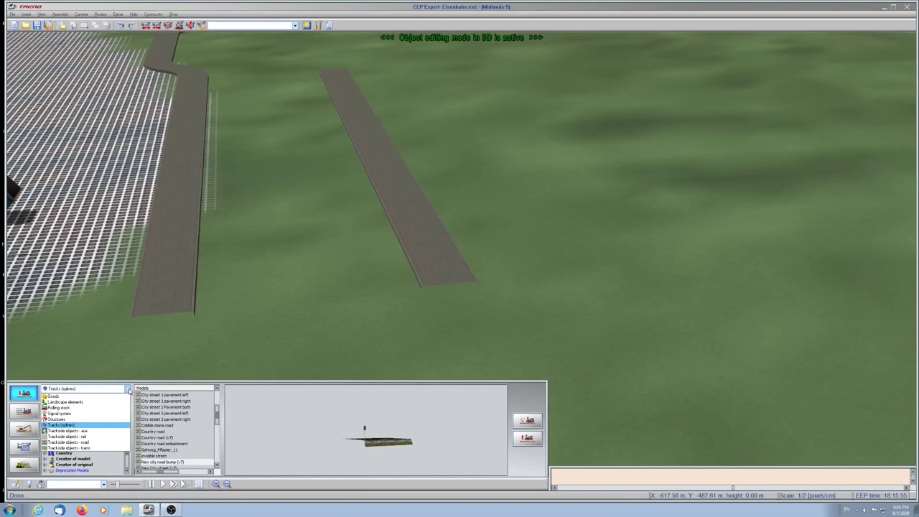
Place a straight paved strip on the grass parallel to the existing walkway.
{"action": "left_click", "coordinate": [61, 408]}
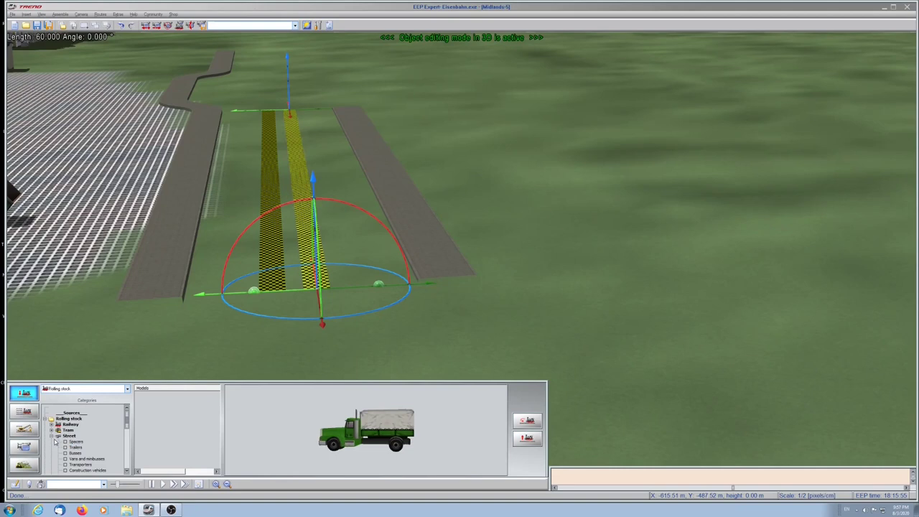
Insert two cream buses from Rolling stock > Buses onto the lanes and confirm their names.
{"action": "left_click", "coordinate": [74, 452]}
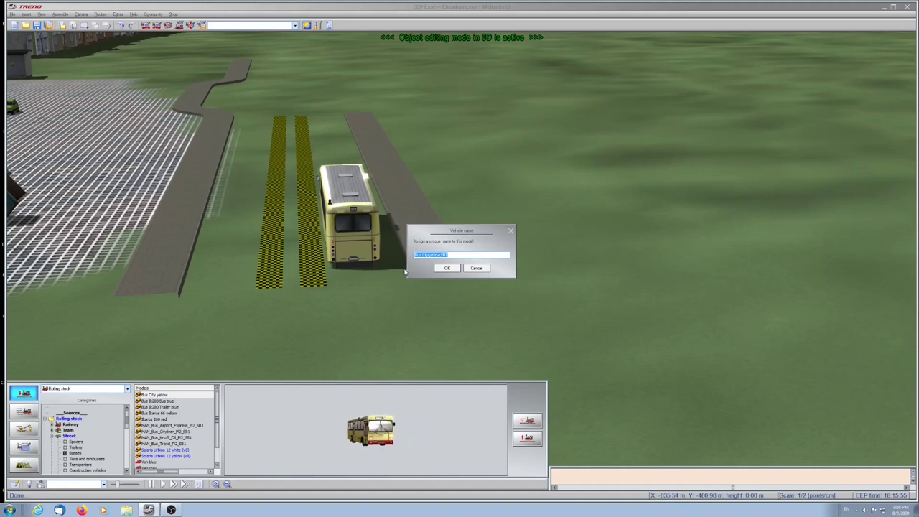
{"action": "left_click", "coordinate": [447, 269]}
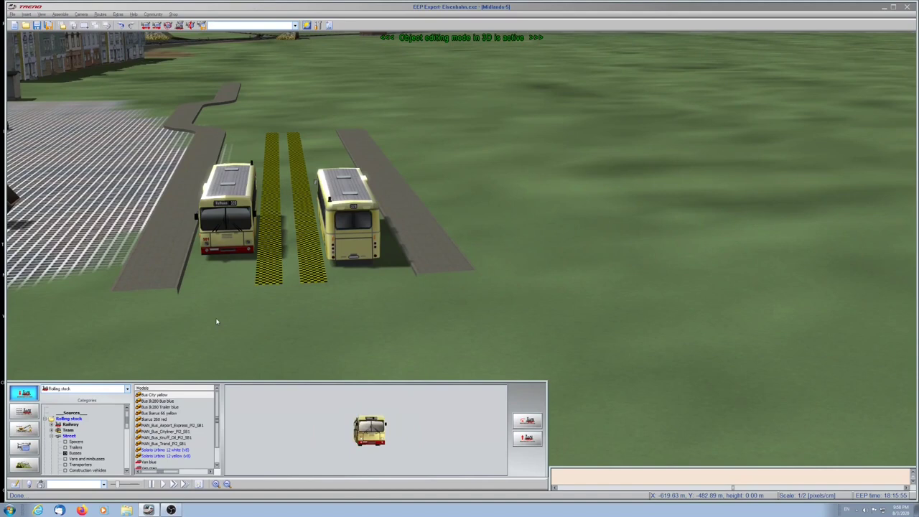
{"action": "left_click", "coordinate": [230, 223]}
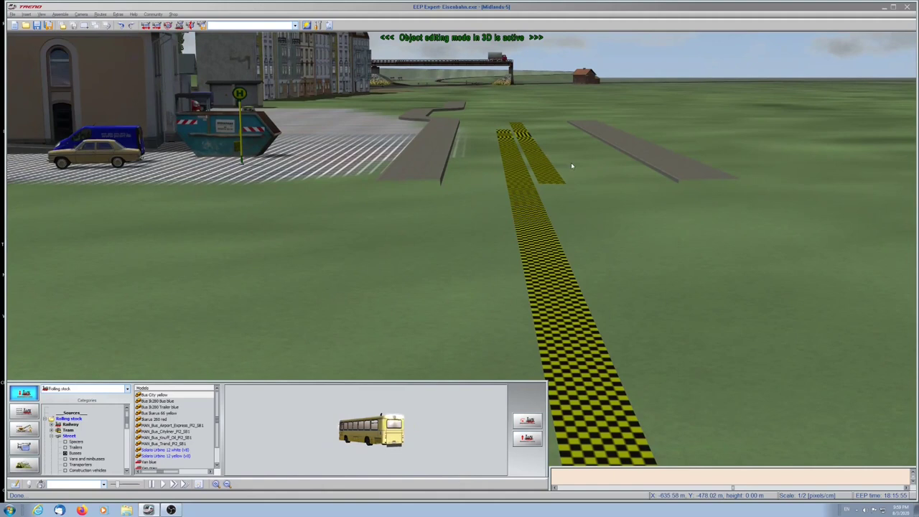
Select the bus lane track piece to continue extending it across the grass.
{"action": "left_click", "coordinate": [158, 394]}
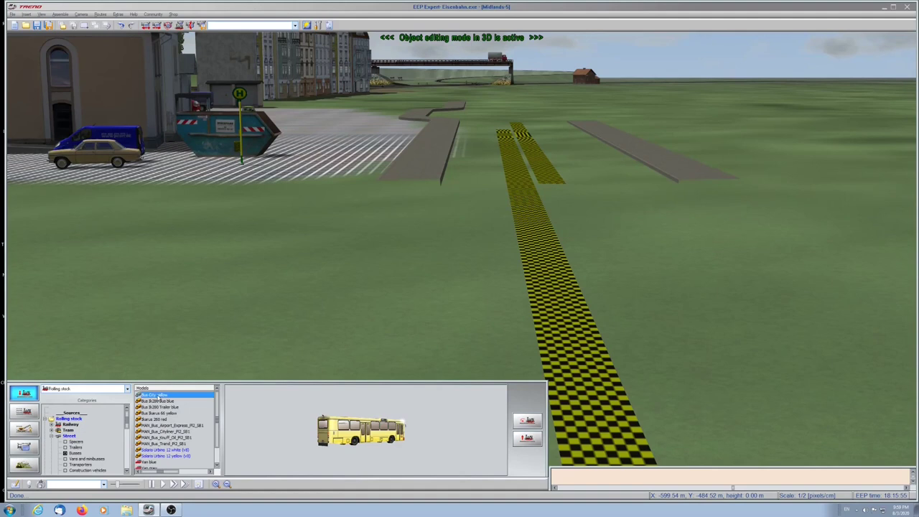
Choose a different yellow bus model from the Buses catalog for insertion.
{"action": "left_click", "coordinate": [559, 323]}
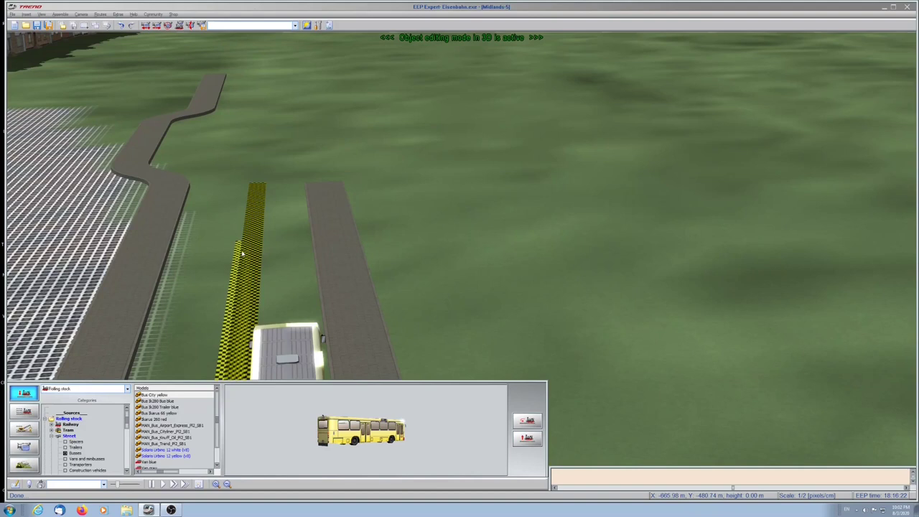
{"action": "mouse_move", "coordinate": [309, 92]}
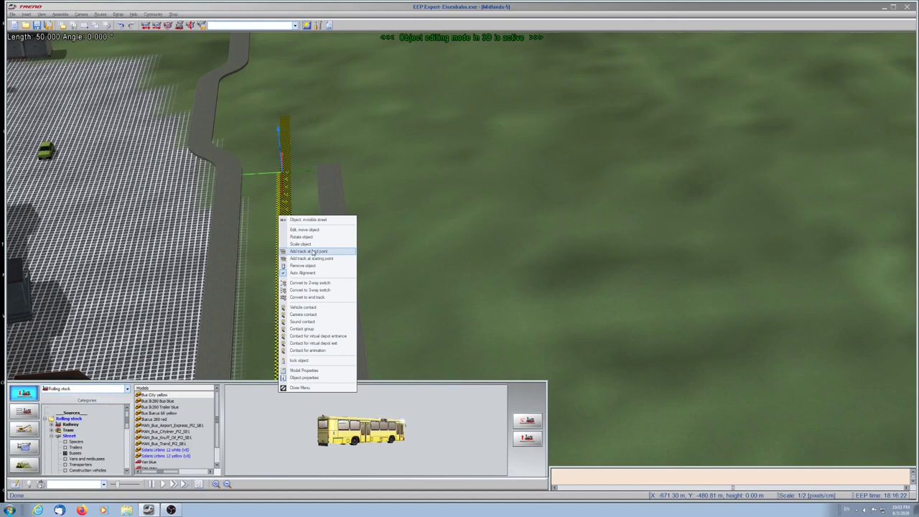
Position the view on the straight lane beside the curved walkway and bring up its track options.
{"action": "left_click", "coordinate": [307, 251]}
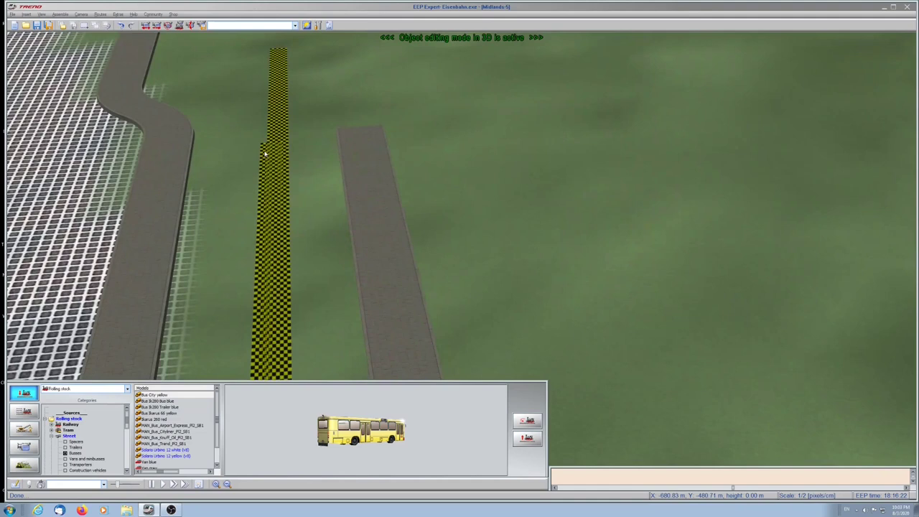
{"action": "left_click", "coordinate": [266, 158]}
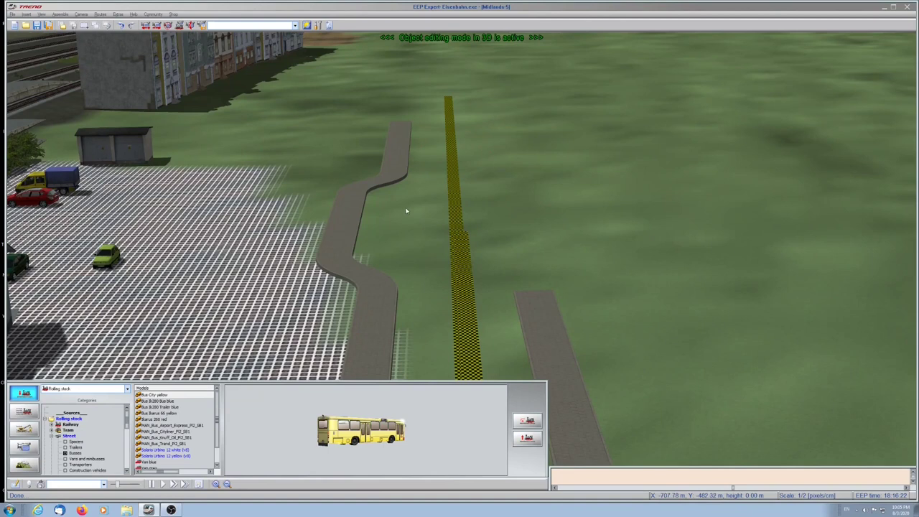
{"action": "right_click", "coordinate": [452, 112]}
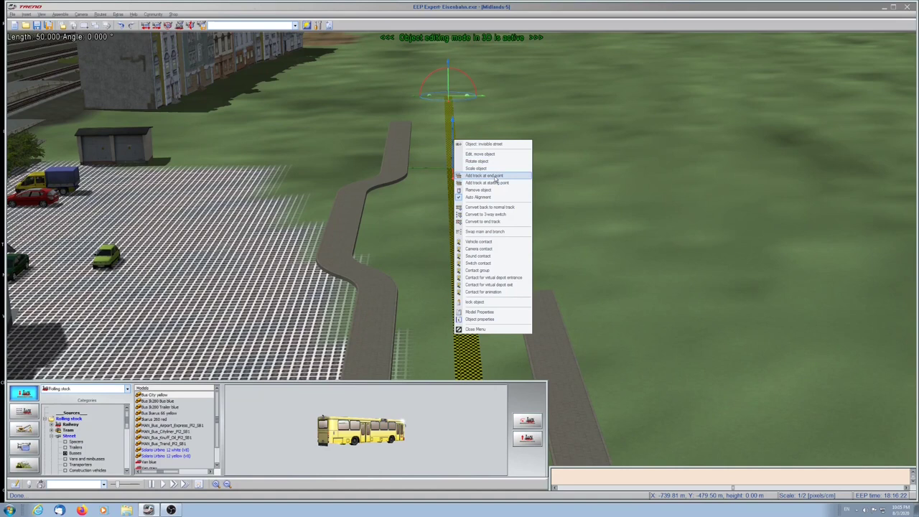
Attach a new track to the lane's end and bend it toward the curved walkway.
{"action": "left_click", "coordinate": [483, 175]}
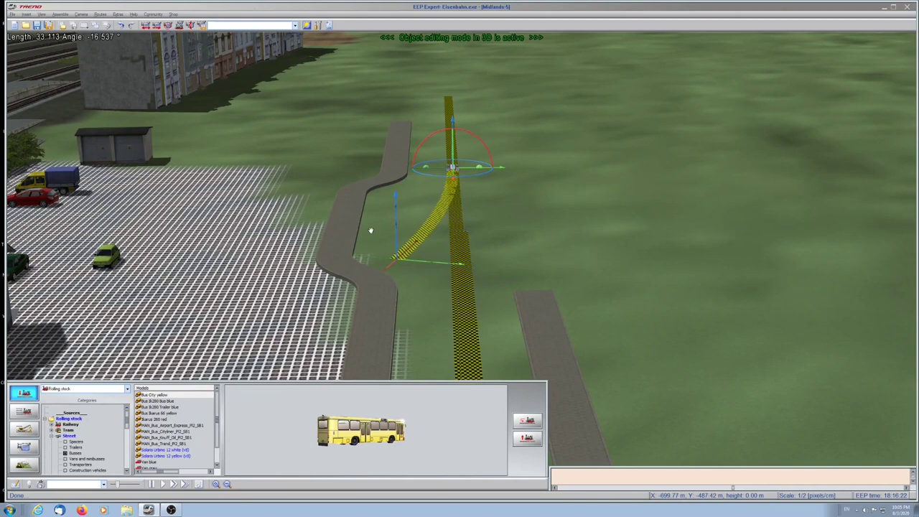
{"action": "left_click_drag", "start_coordinate": [391, 261], "coordinate": [419, 203]}
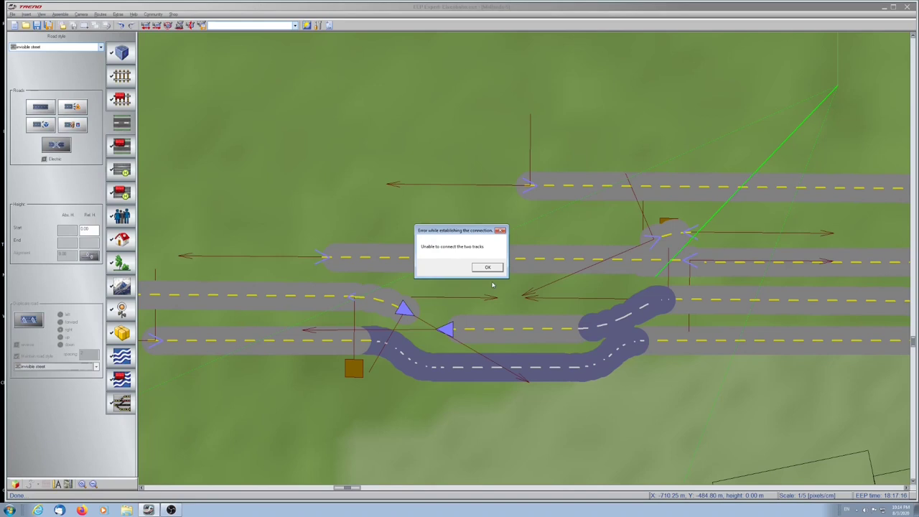
Dismiss the 'Unable to connect the two tracks' error after laying the bus bay loop.
{"action": "left_click", "coordinate": [488, 267]}
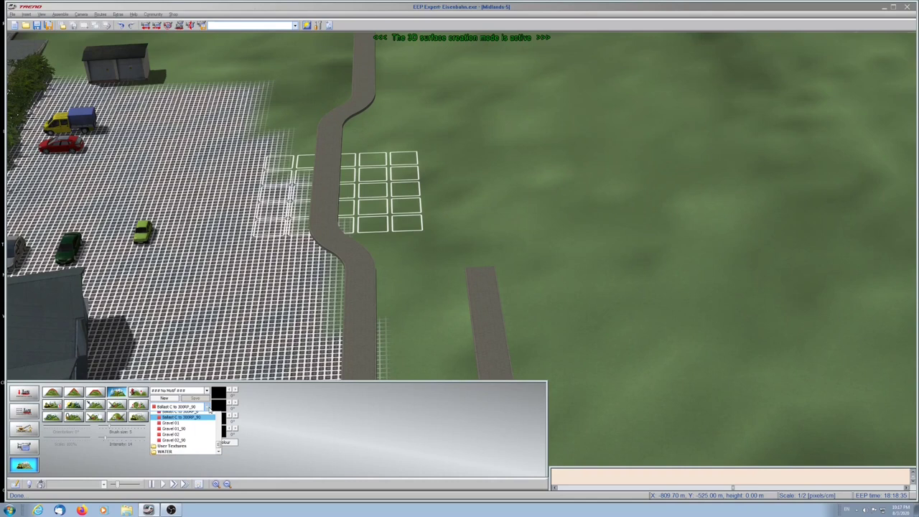
Select a cobblestone texture from the cobblestone ground texture group for painting.
{"action": "left_click", "coordinate": [179, 420]}
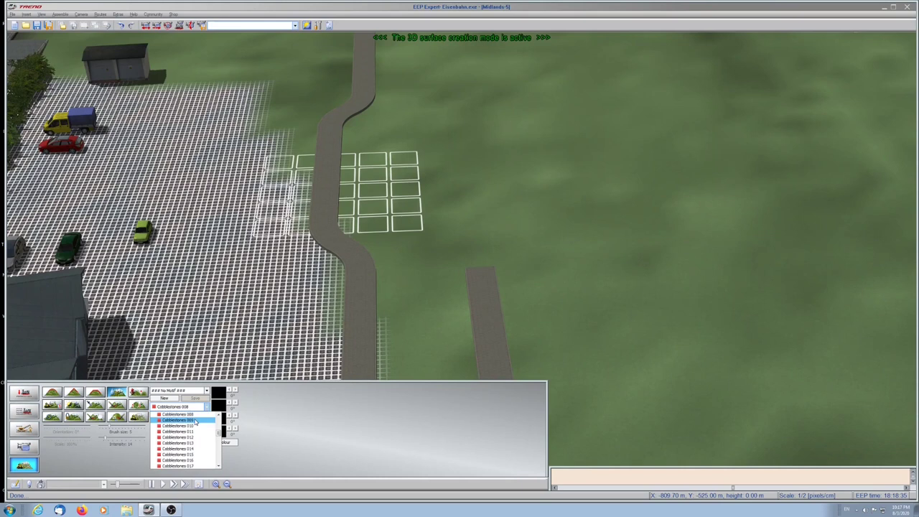
{"action": "left_click", "coordinate": [175, 419]}
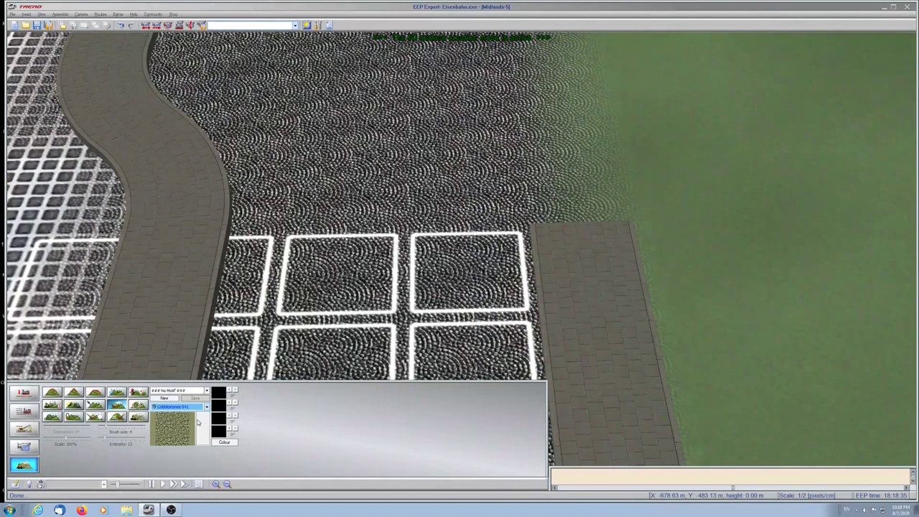
Paint the cobblestone texture onto the terrain between the two walkways.
{"action": "left_click", "coordinate": [206, 408]}
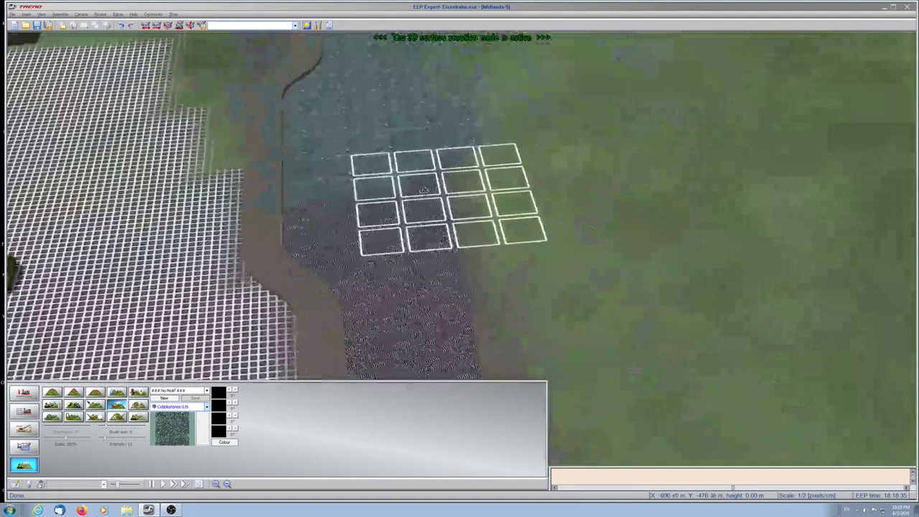
Pick a darker tint in the Color dialog for the cobblestone ground texture.
{"action": "left_click", "coordinate": [224, 442]}
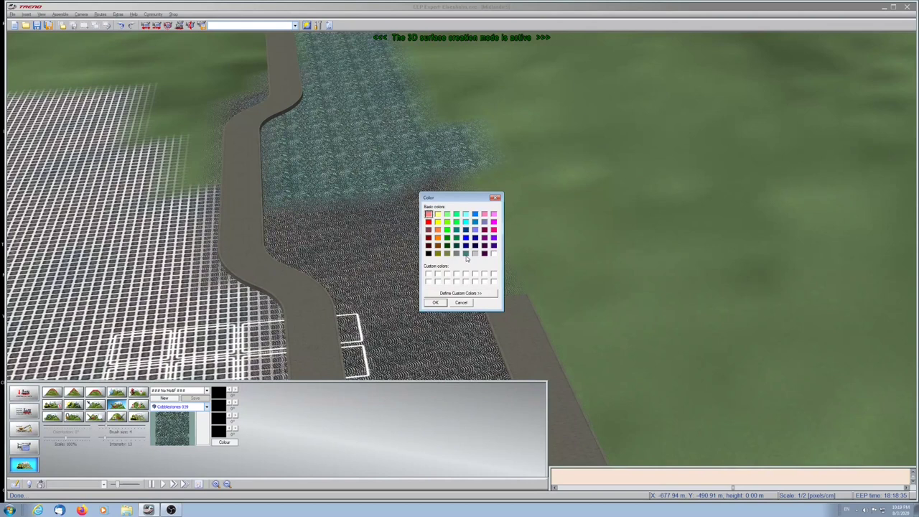
{"action": "mouse_move", "coordinate": [475, 259]}
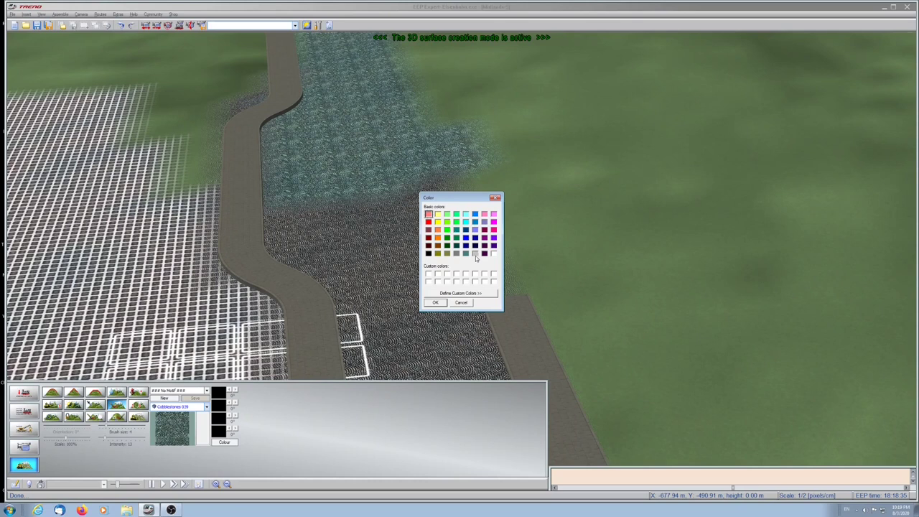
{"action": "left_click", "coordinate": [460, 292]}
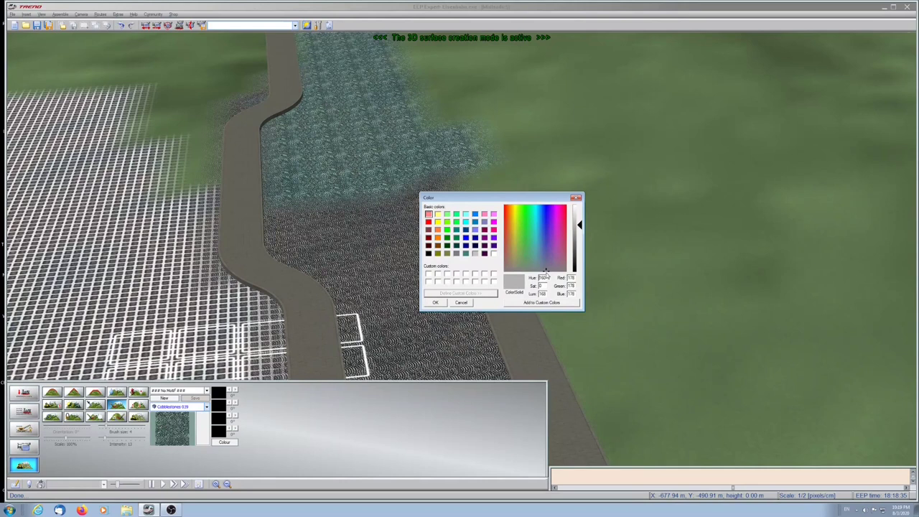
{"action": "left_click_drag", "start_coordinate": [580, 224], "coordinate": [580, 238]}
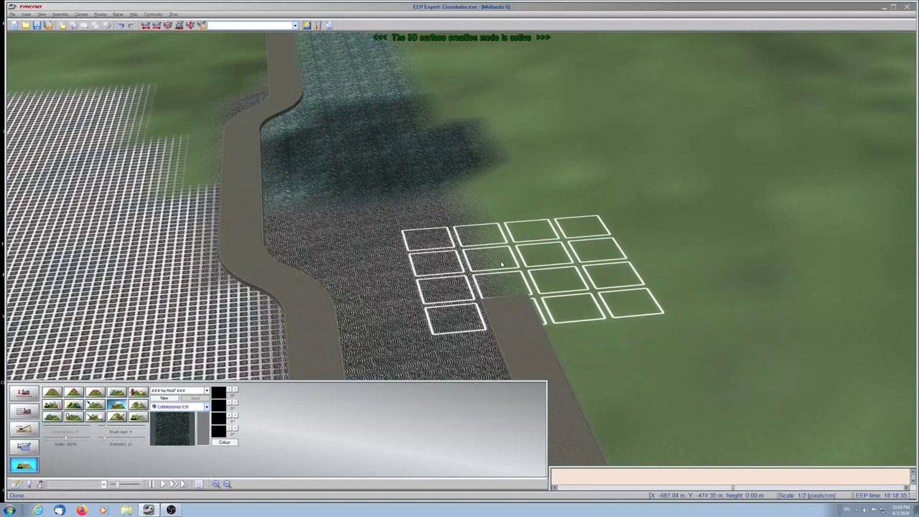
{"action": "left_click", "coordinate": [224, 442]}
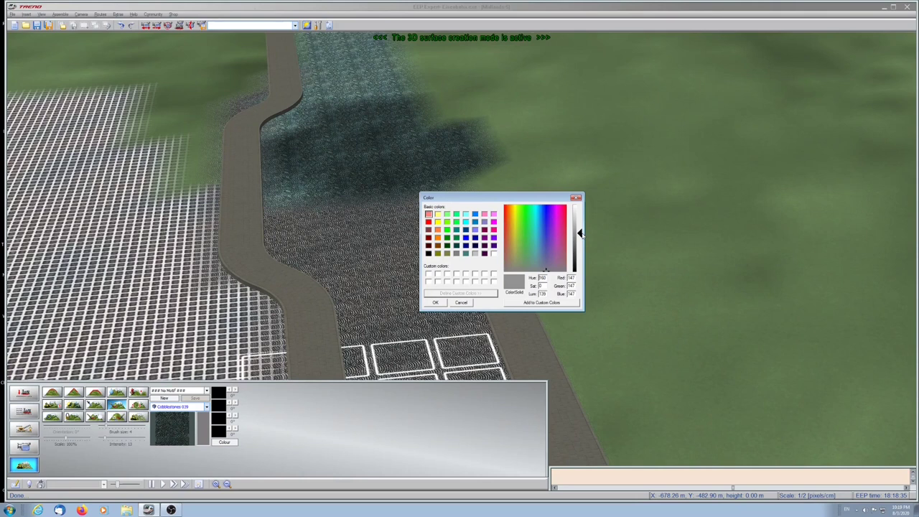
{"action": "left_click", "coordinate": [433, 302]}
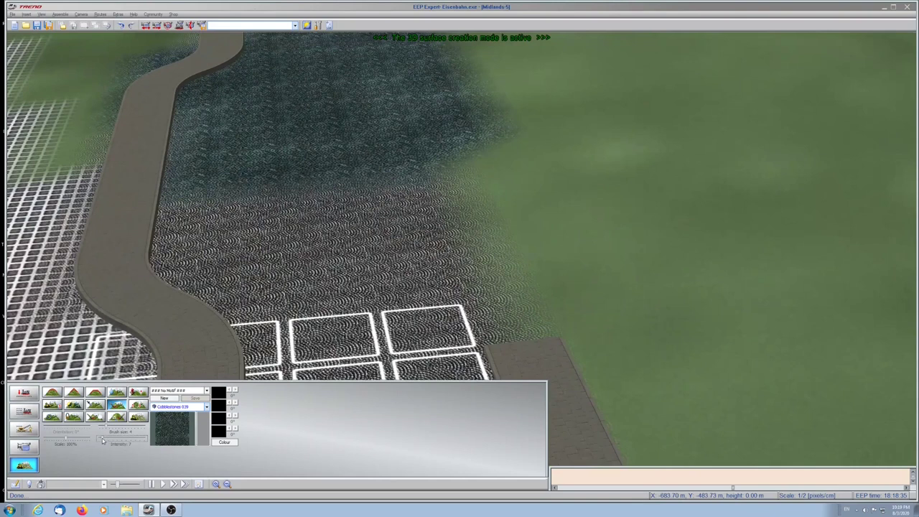
{"action": "left_click", "coordinate": [224, 442]}
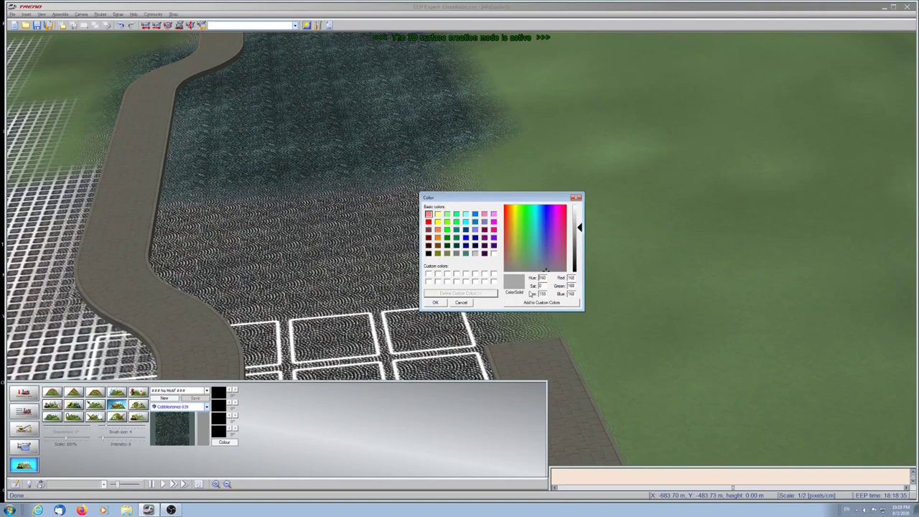
{"action": "left_click", "coordinate": [435, 301]}
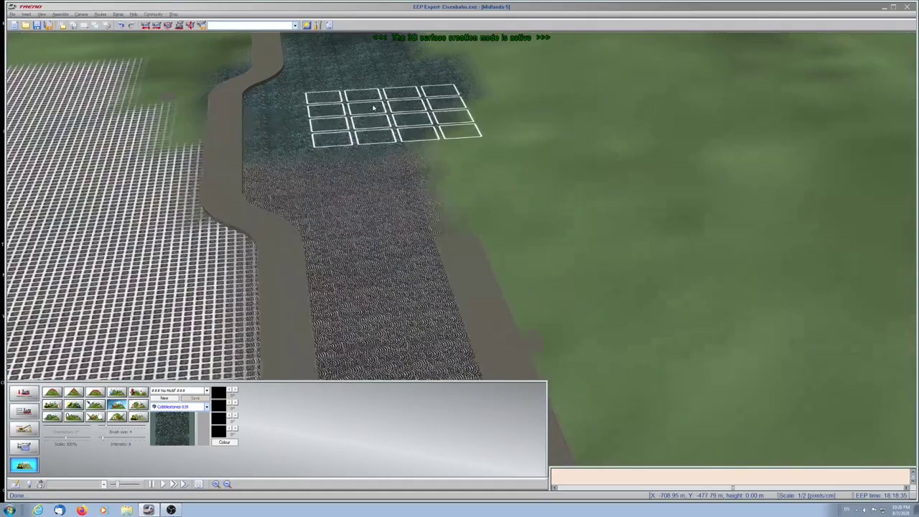